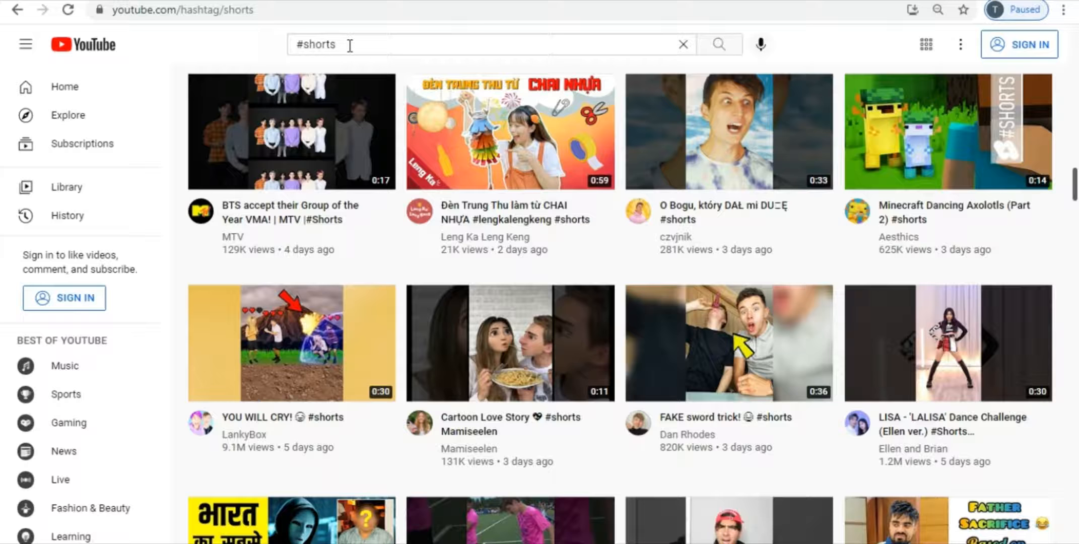
Extend the #shorts query and pick the '#shorts+weight loss' suggestion to view weight-loss Shorts
left_click(482, 44)
type("+")
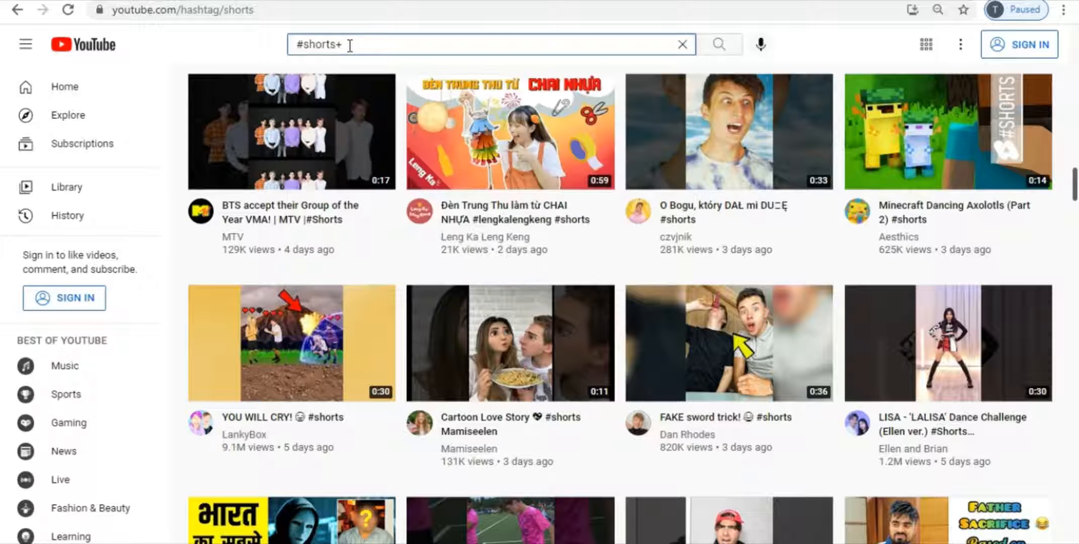
left_click(490, 45)
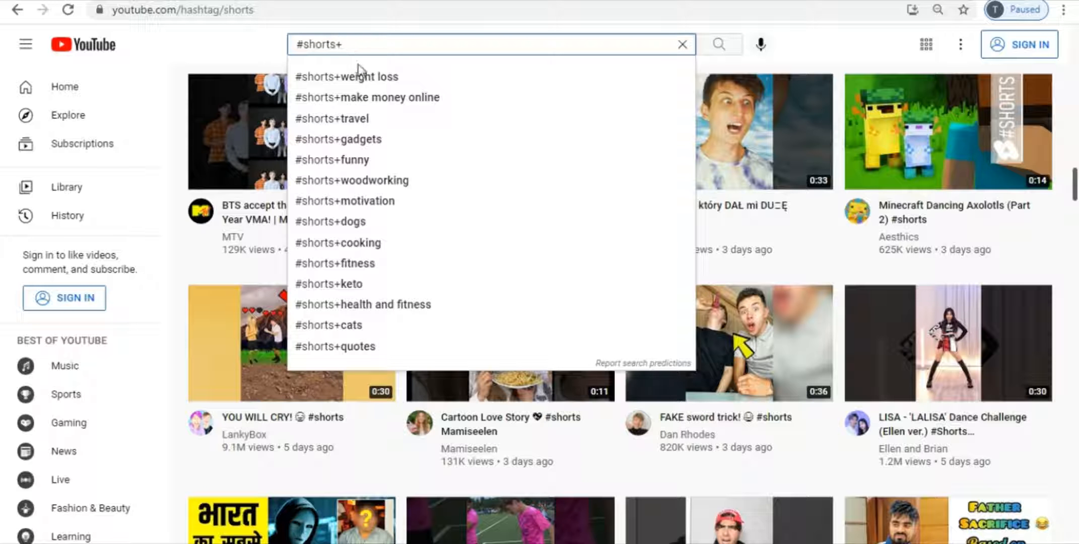
left_click(347, 76)
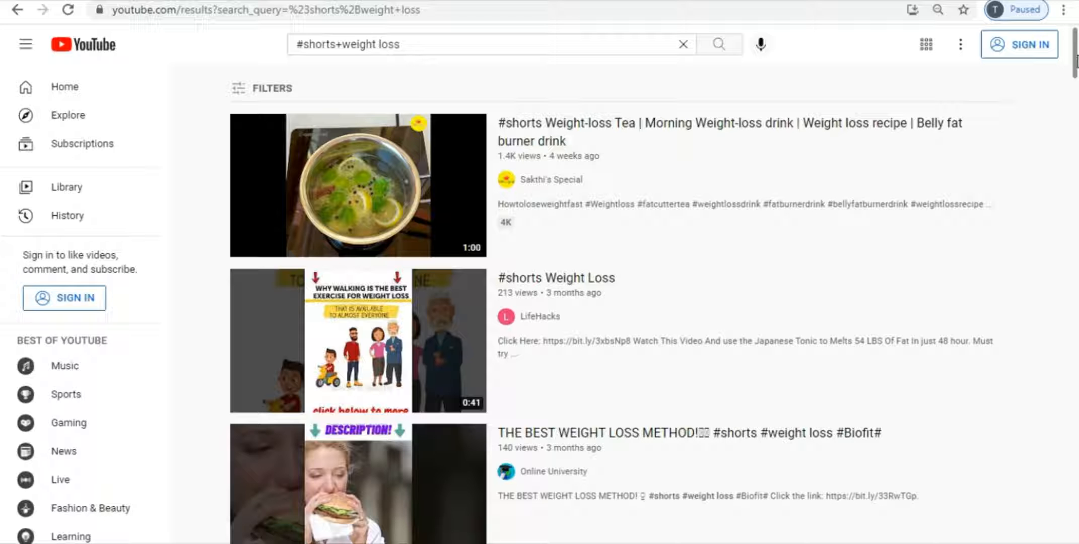
scroll("down", 3)
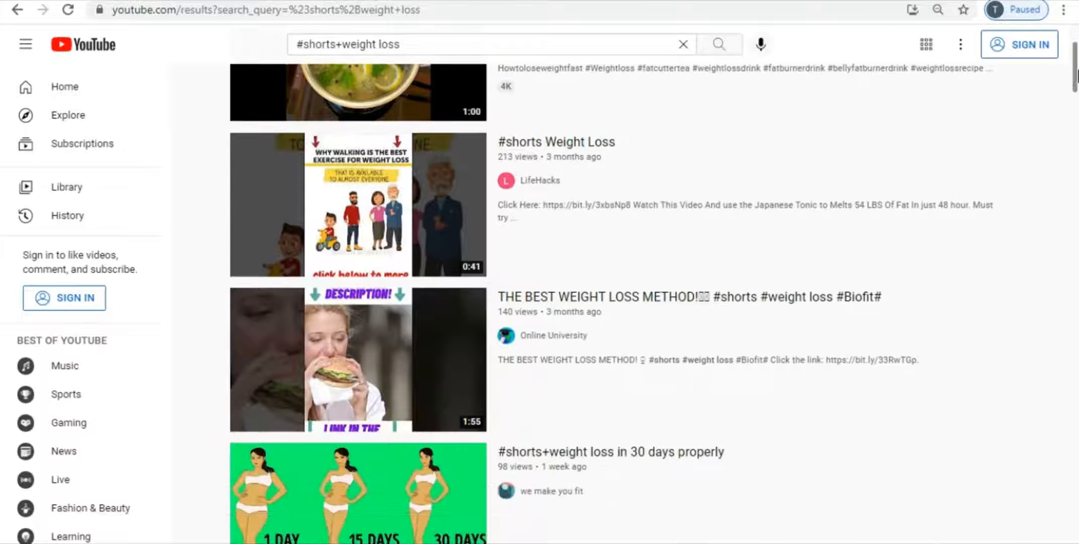
scroll("down", 3)
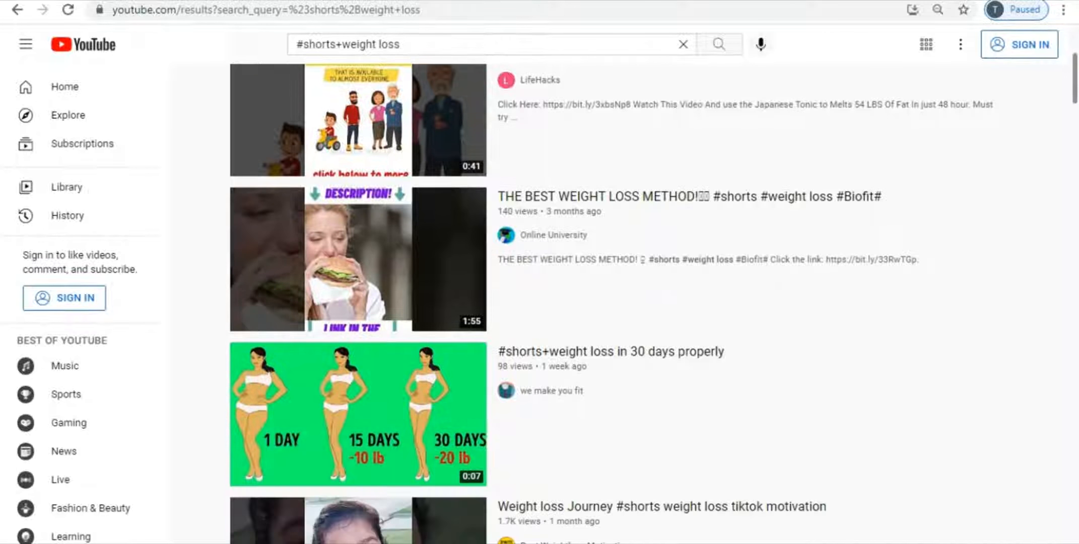
scroll("down", 3)
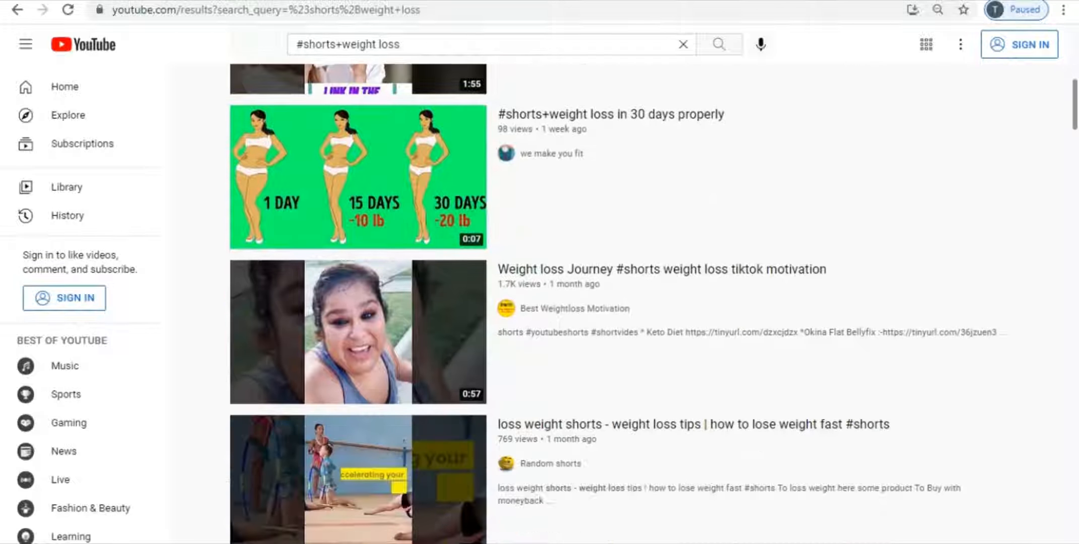
scroll("down", 3)
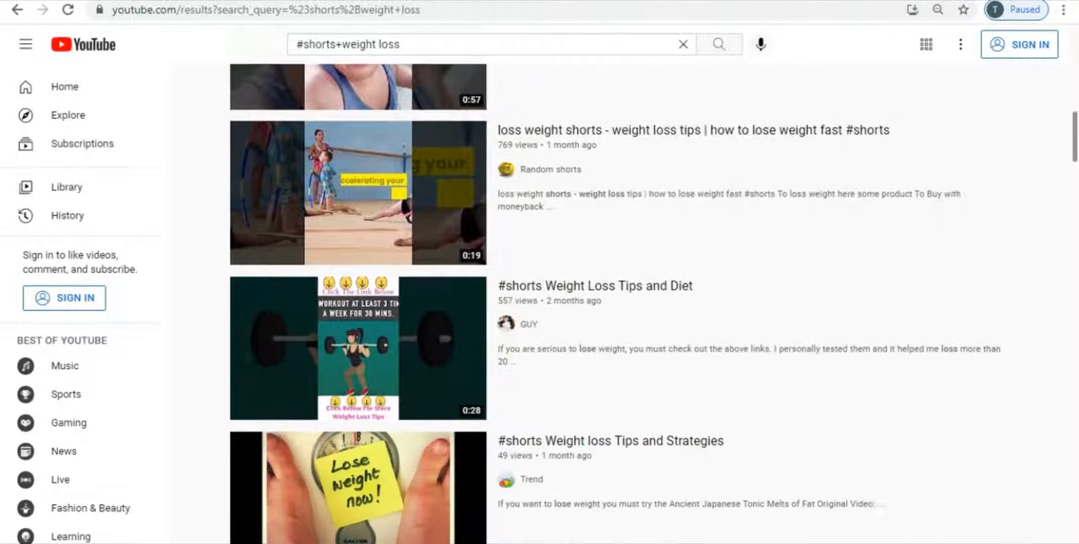
scroll("down", 3)
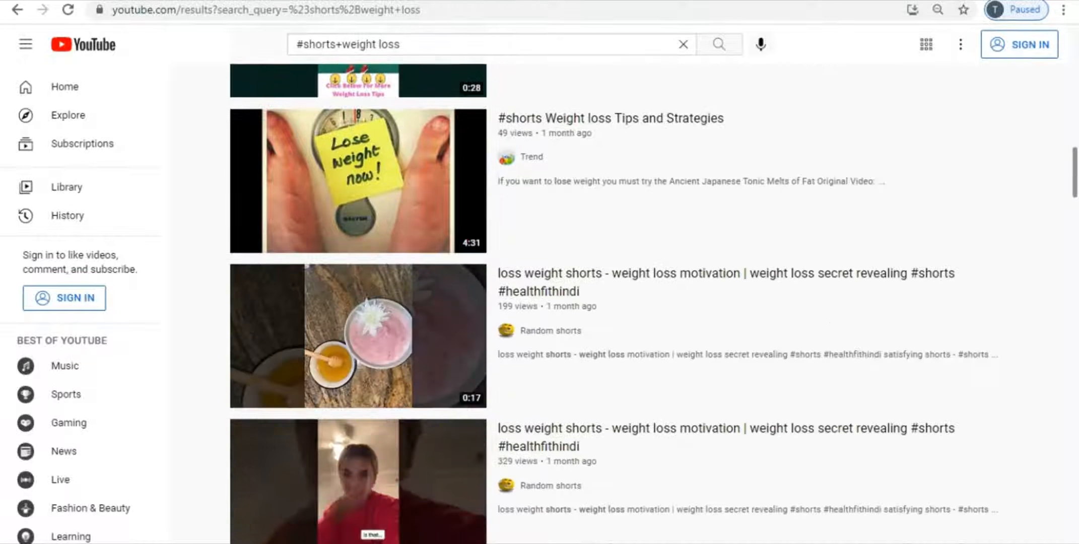
scroll("down", 3)
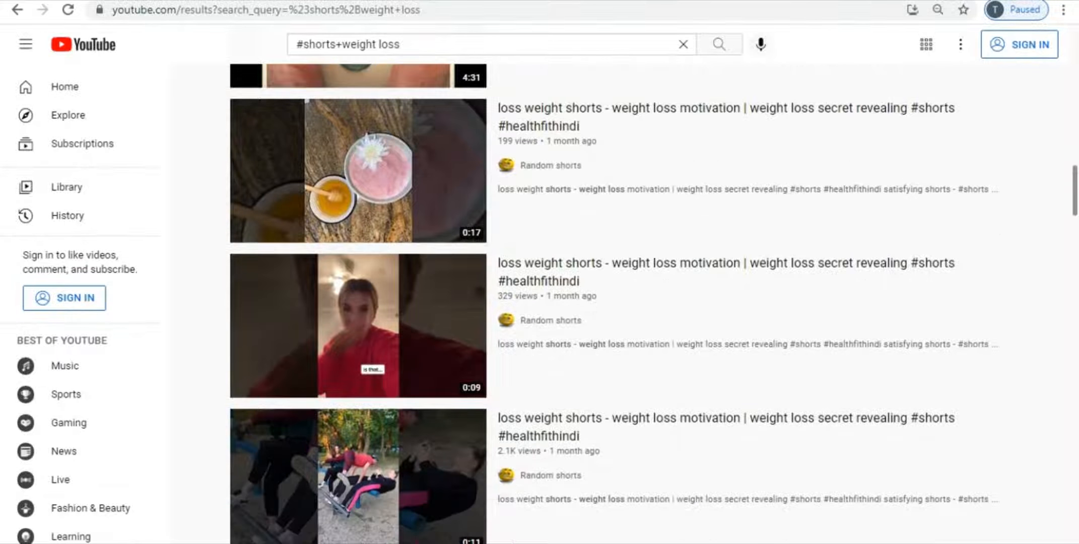
scroll("down", 3)
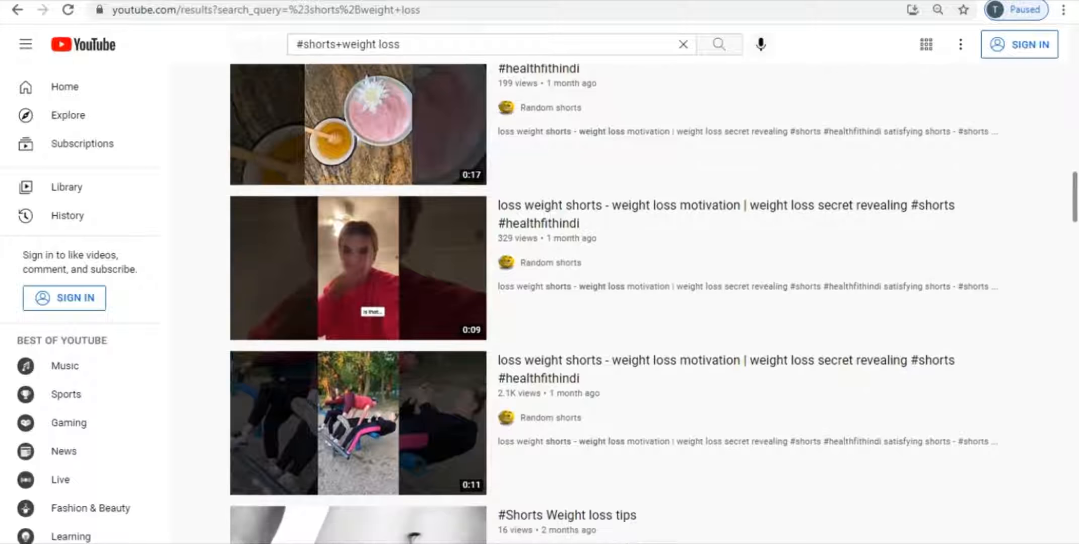